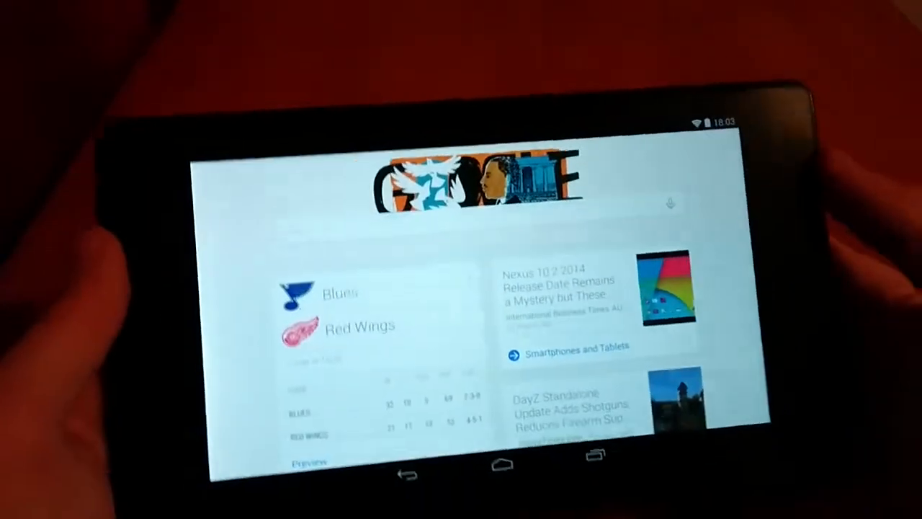
Scroll past Google Now's sports and news cards and open Play Movies & TV from the app drawer.
scroll("down", 3)
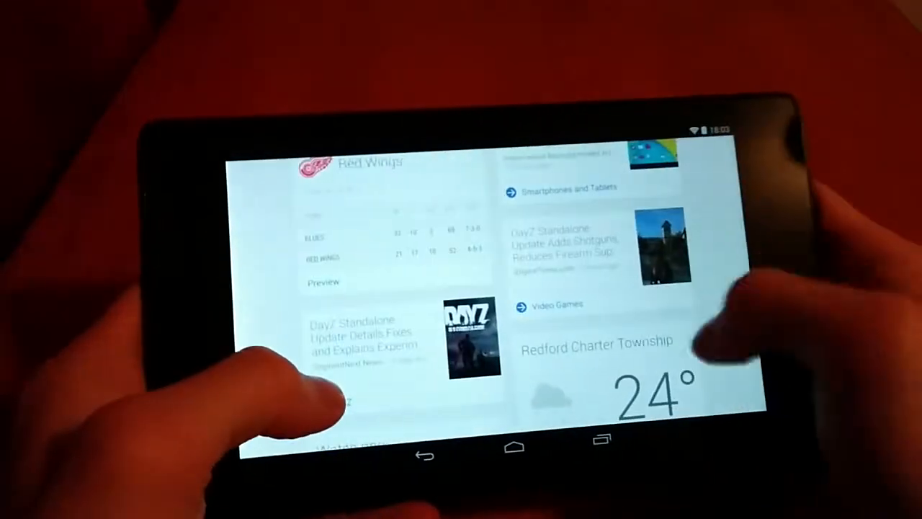
scroll("down", 3)
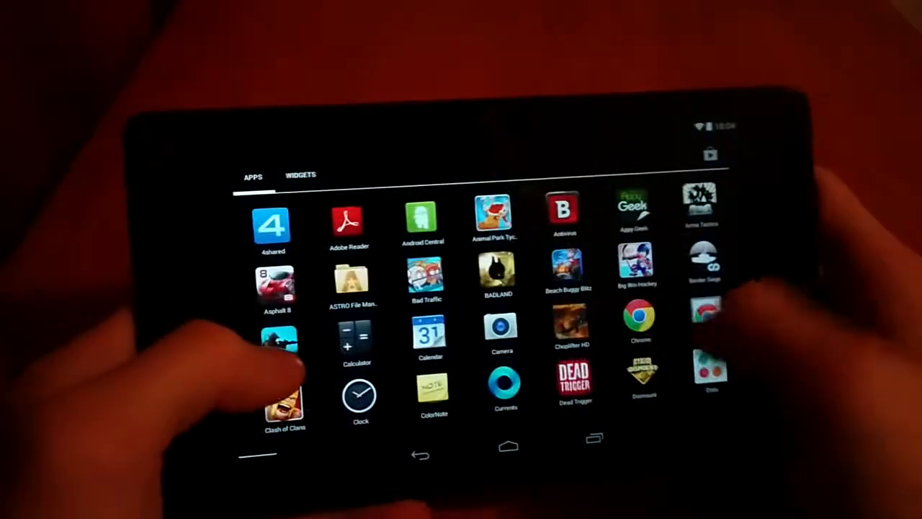
scroll("left", 3)
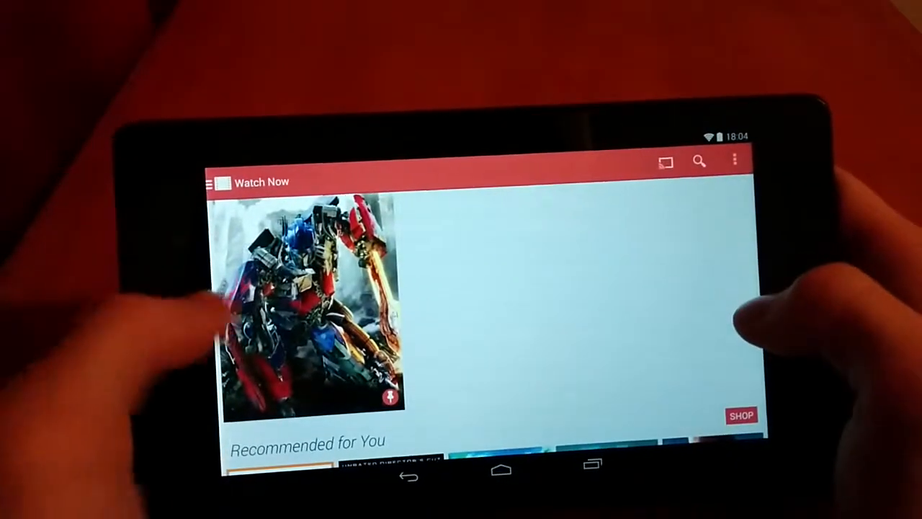
Open the Transformers: Dark of the Moon poster to see its rating, runtime and credits.
left_click(310, 303)
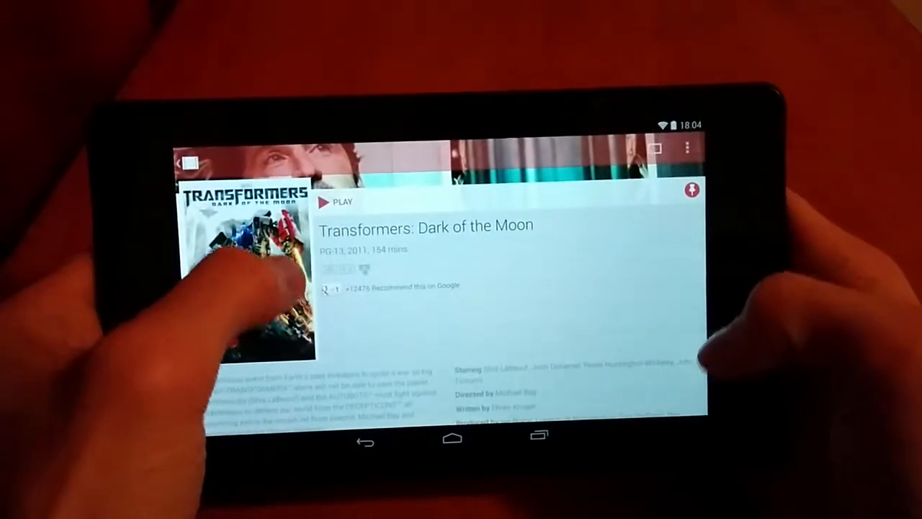
left_click(343, 201)
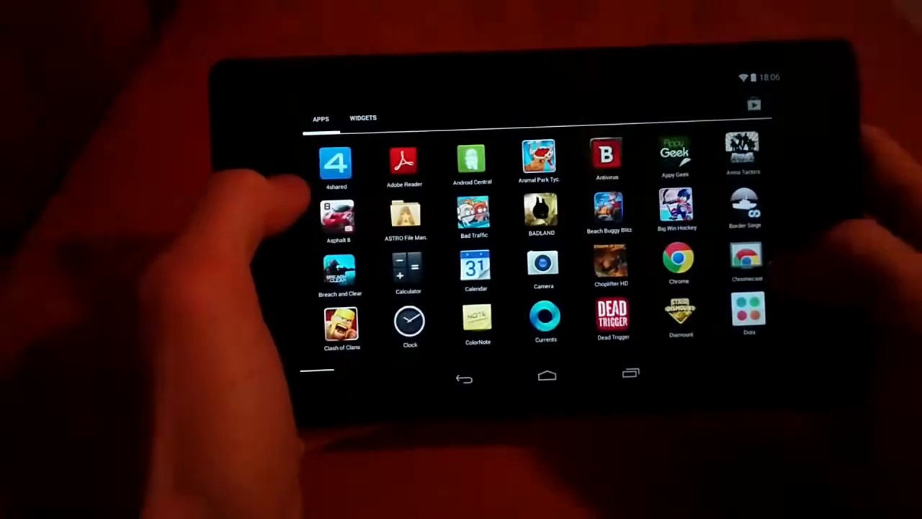
Launch Google Earth from the next app-drawer page, showing the North America globe.
scroll("left", 3)
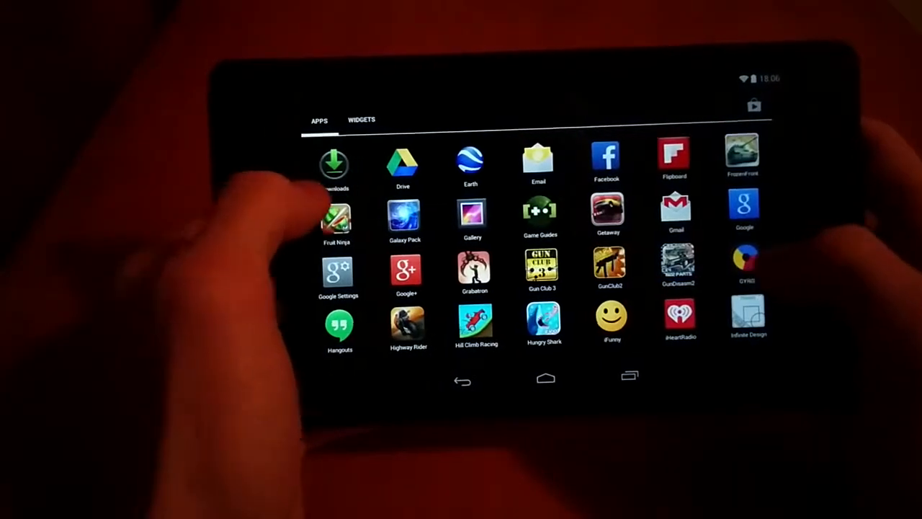
left_click(470, 158)
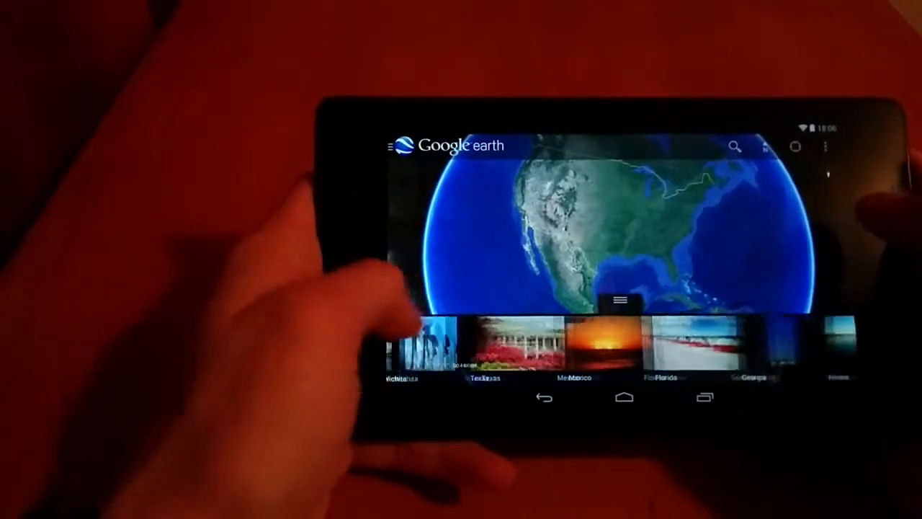
scroll("left", 3)
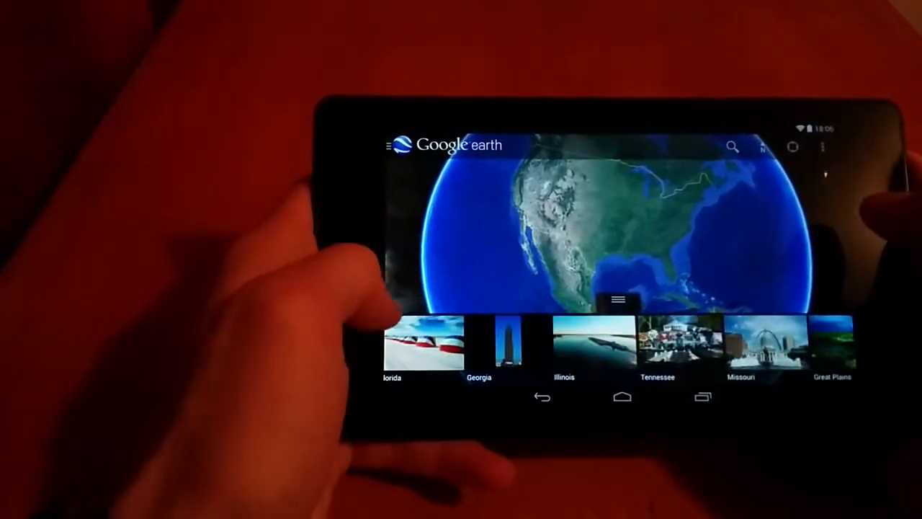